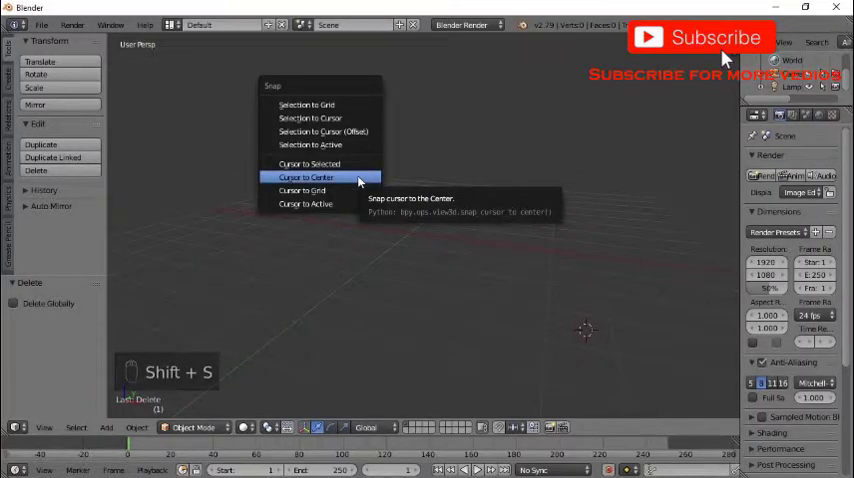
Step: Snap the 3D cursor to the world centre and add a plane mesh there
click(308, 177)
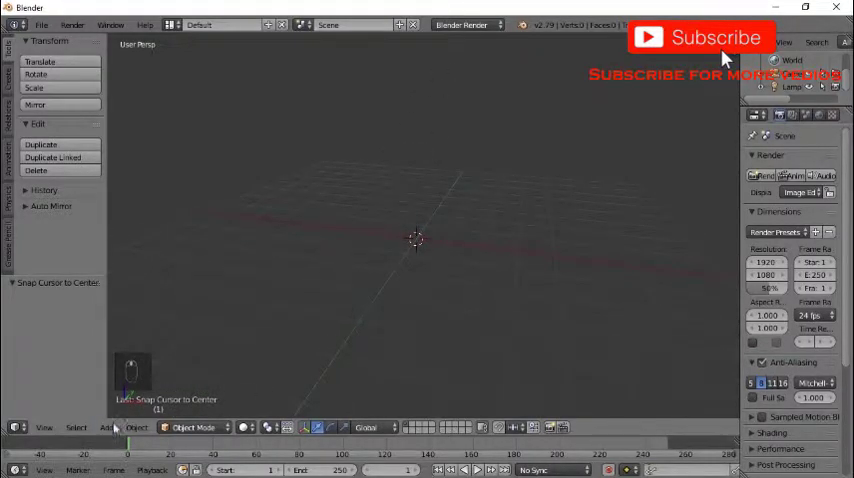
click(109, 428)
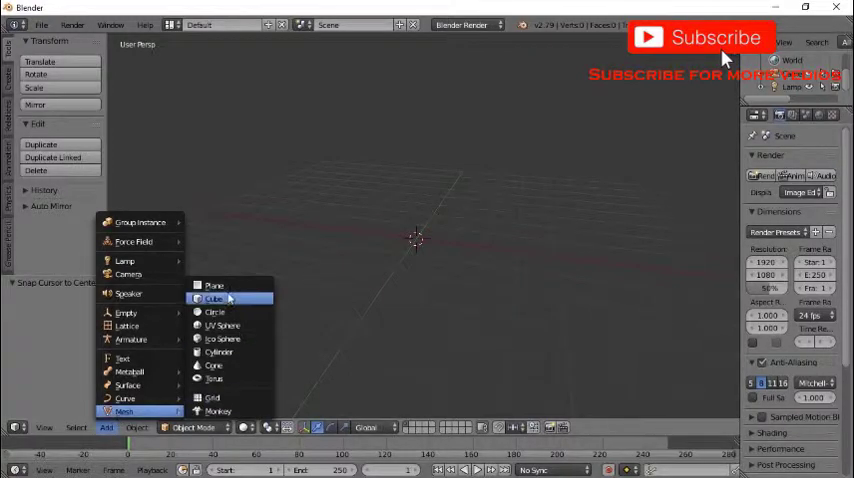
click(212, 284)
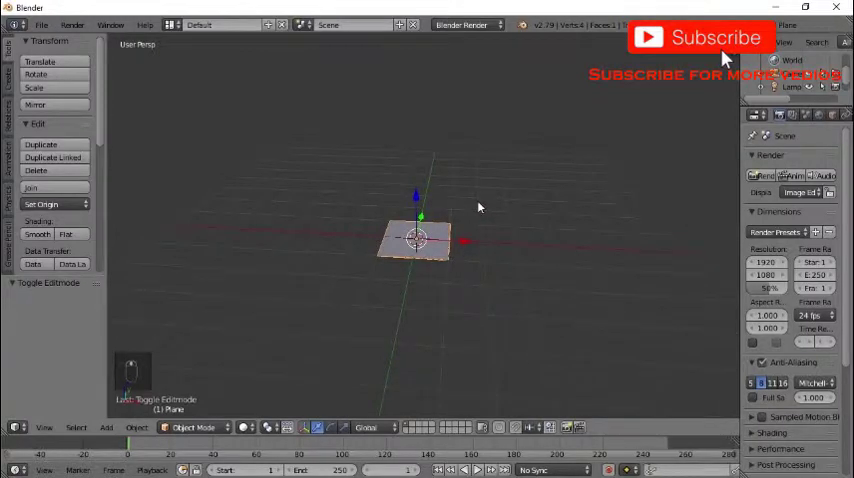
Step: Zoom out, scale the plane by about 7.6, and enter Edit Mode
drag(480, 207, 490, 290)
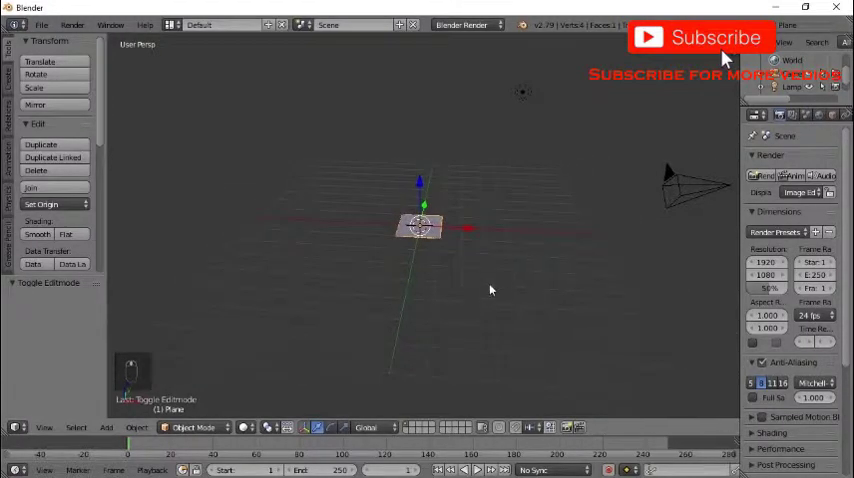
key(s)
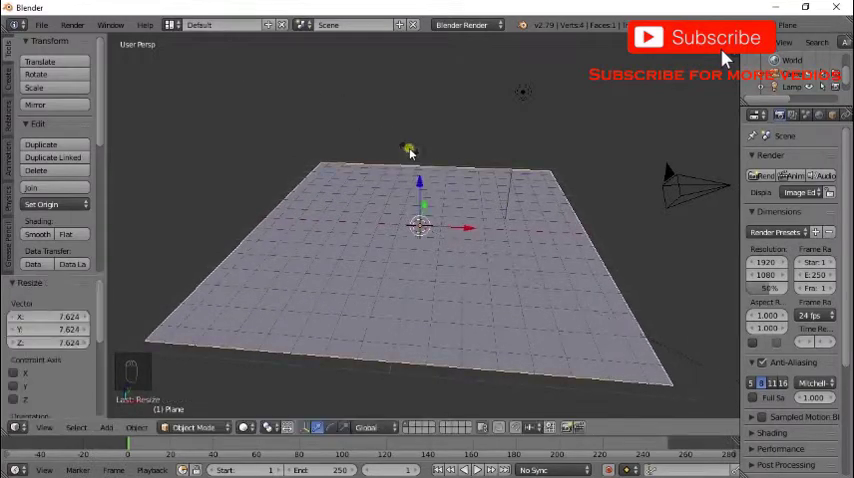
key(Tab)
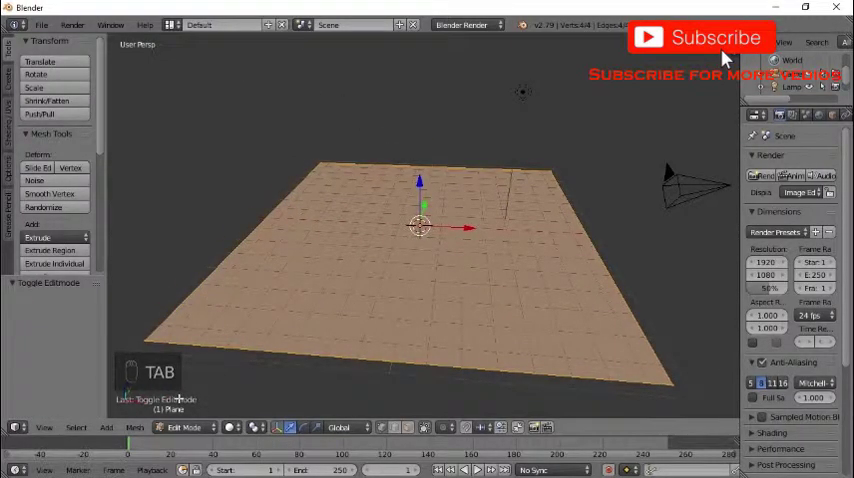
key(Tab)
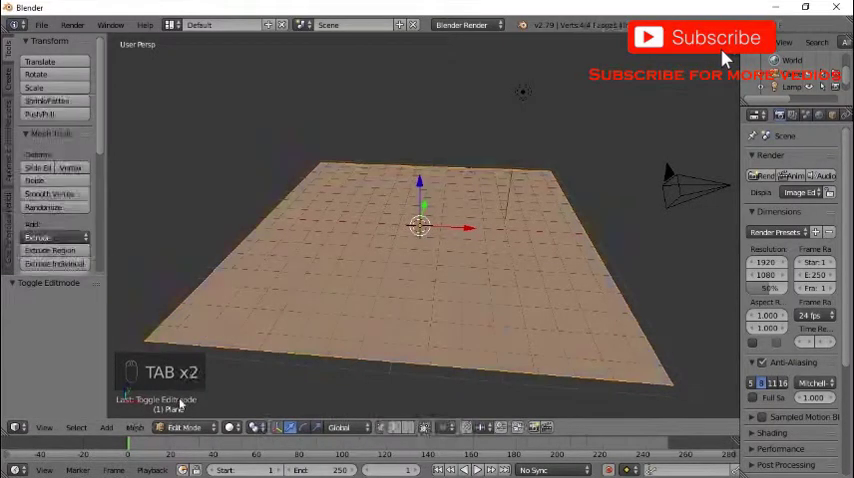
key(TAB)
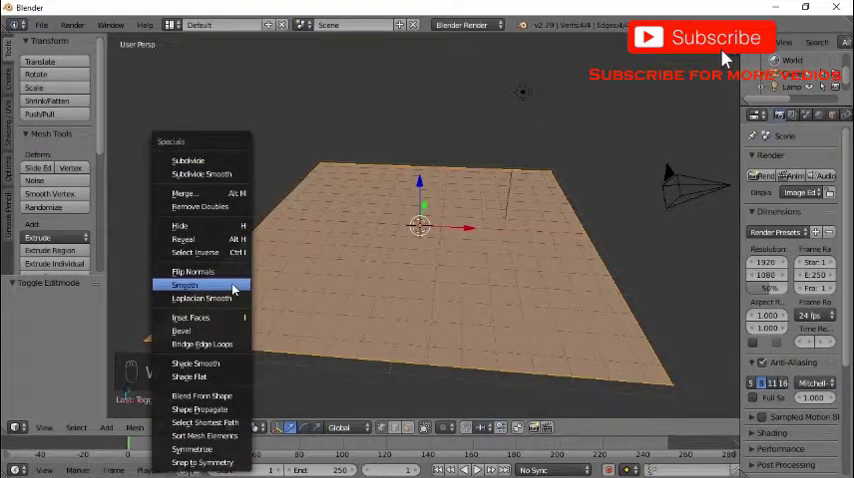
Step: Subdivide the plane mesh with 70 cuts into a 5,184-vertex grid
click(185, 287)
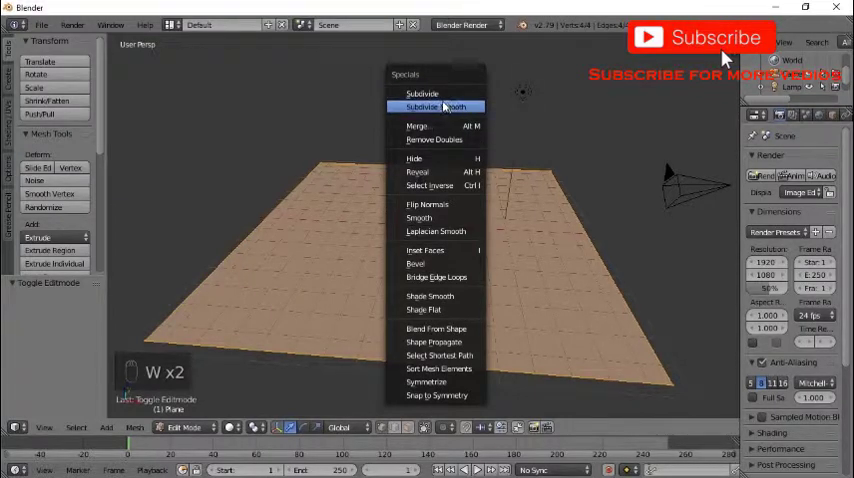
mouse_move(427, 92)
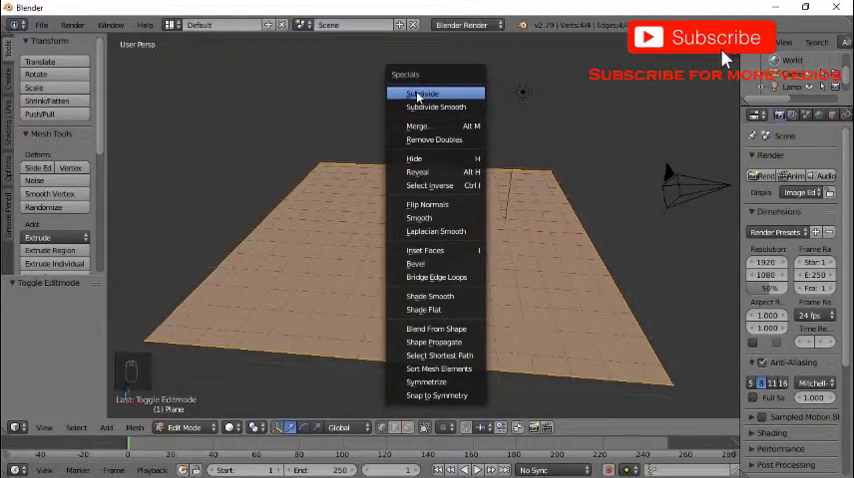
mouse_move(428, 93)
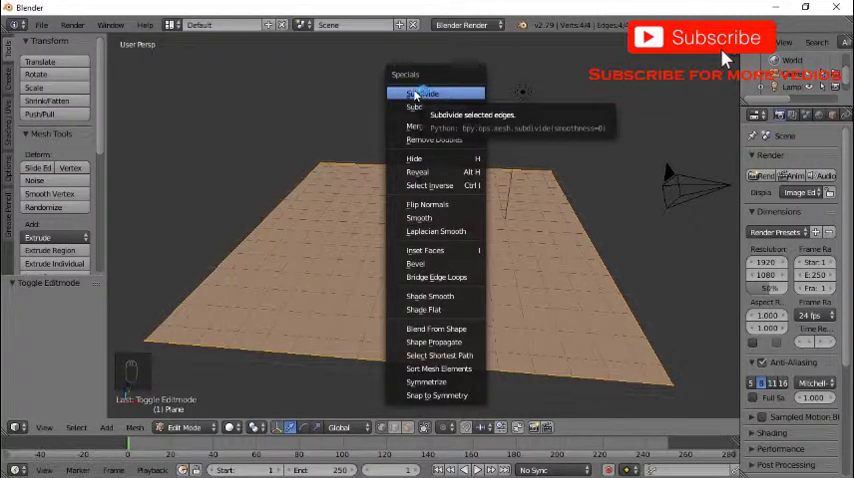
click(418, 93)
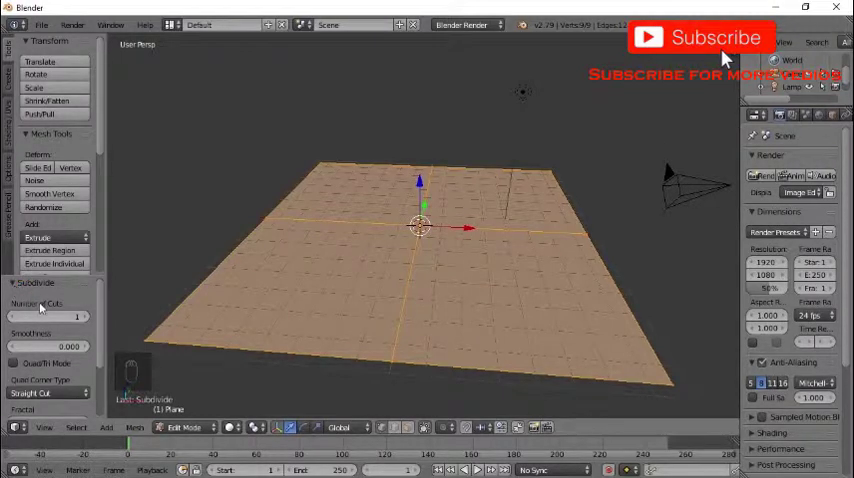
mouse_move(56, 310)
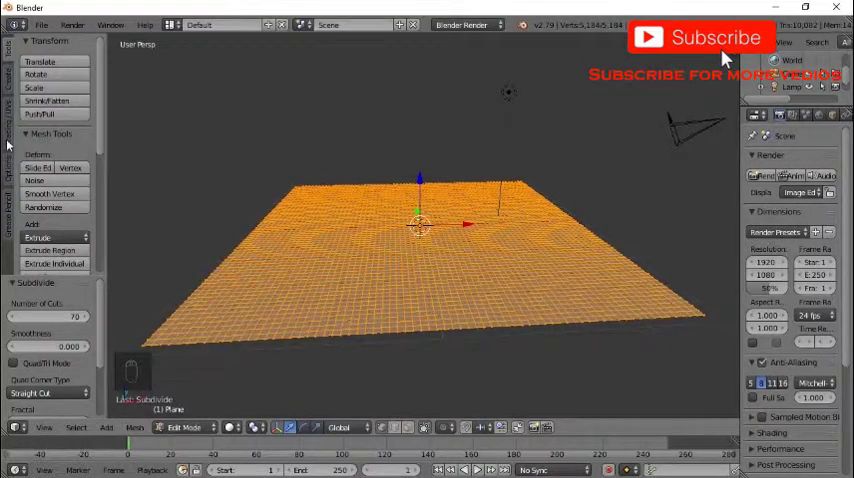
click(42, 77)
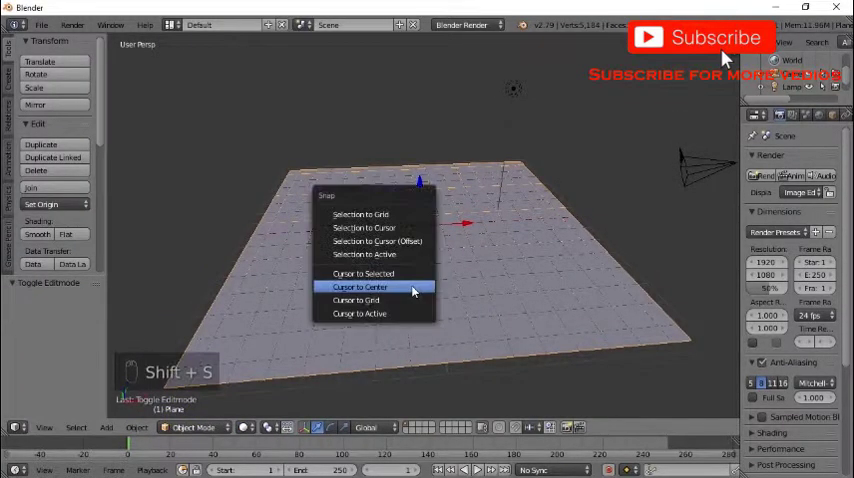
Step: Return to Object Mode and snap the 3D cursor to the world centre
click(362, 287)
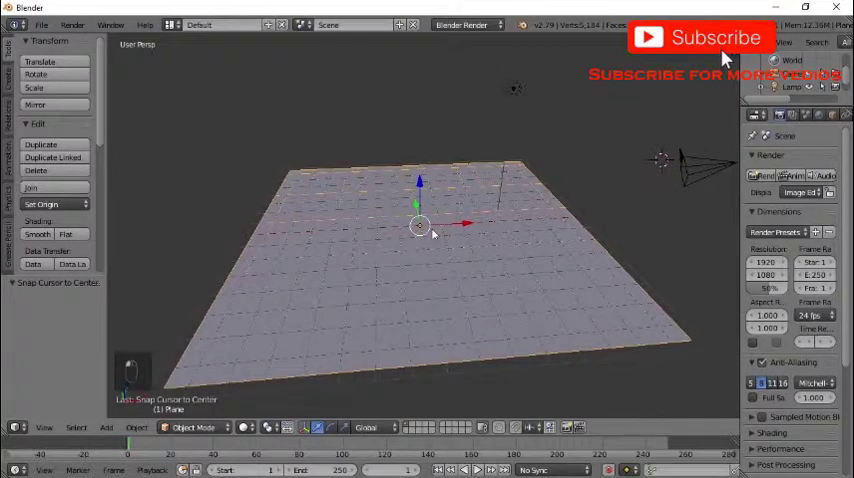
key(shift+s)
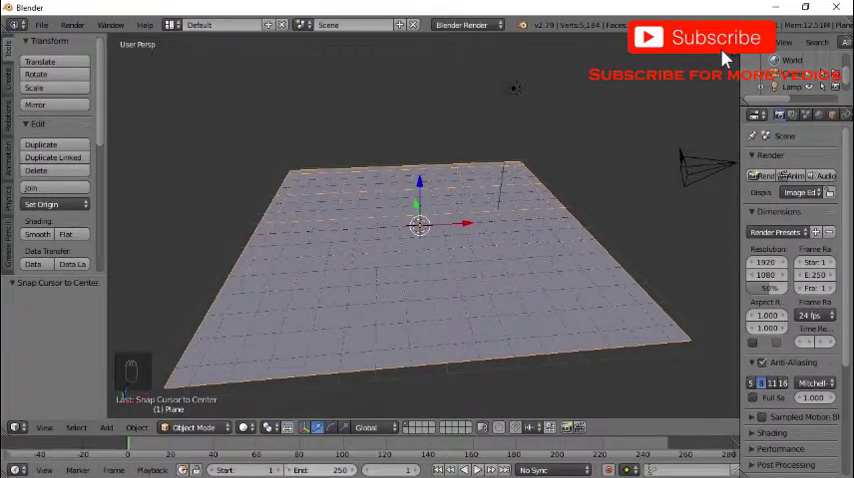
click(103, 428)
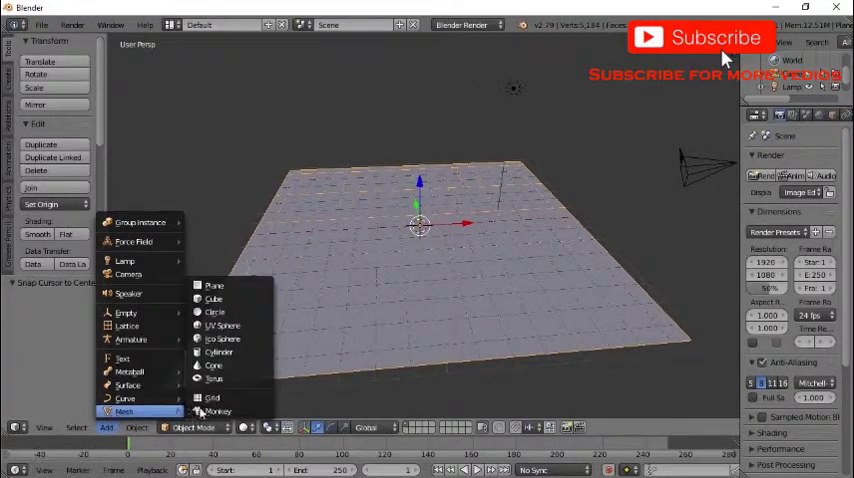
mouse_move(221, 325)
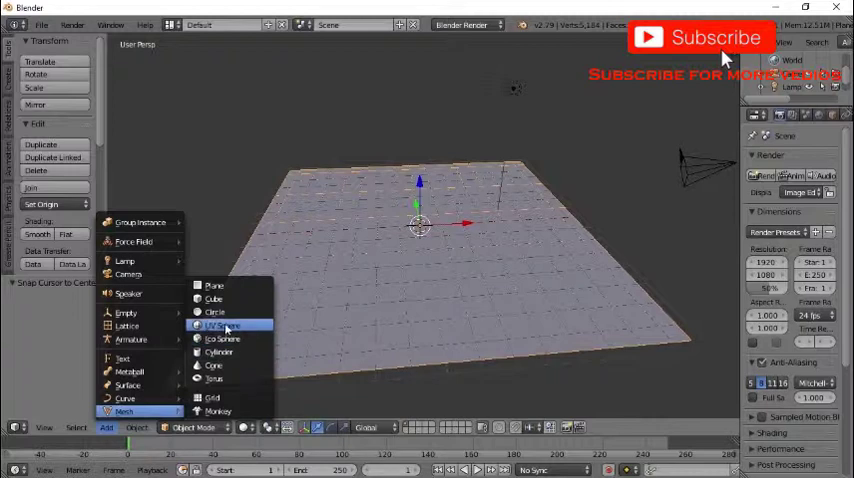
Step: Add a UV sphere, scale it to 2.213 on all axes, and enter Edit Mode
click(225, 325)
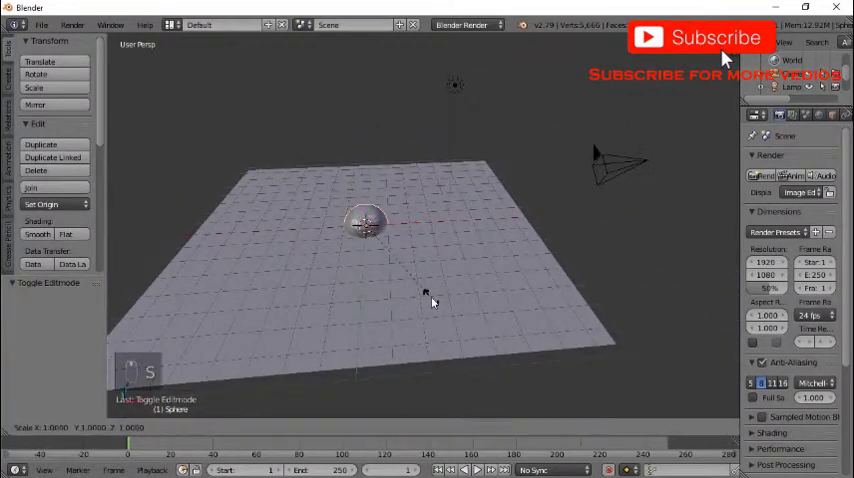
drag(432, 302, 538, 348)
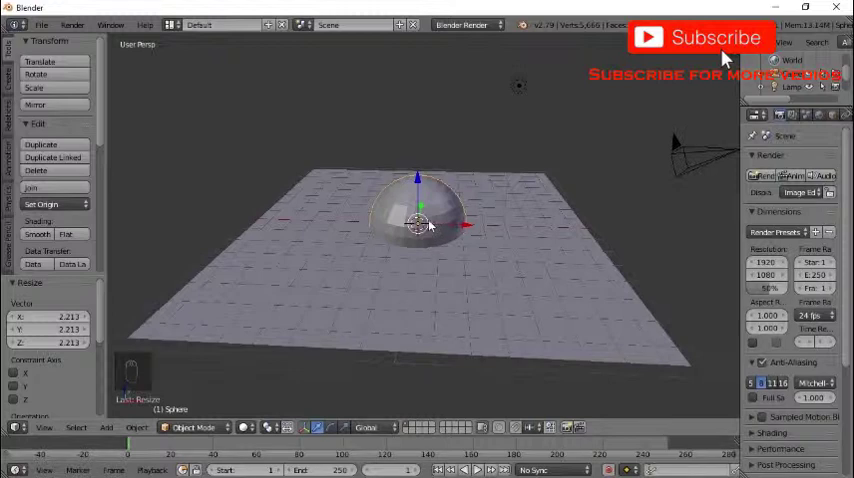
key(Tab)
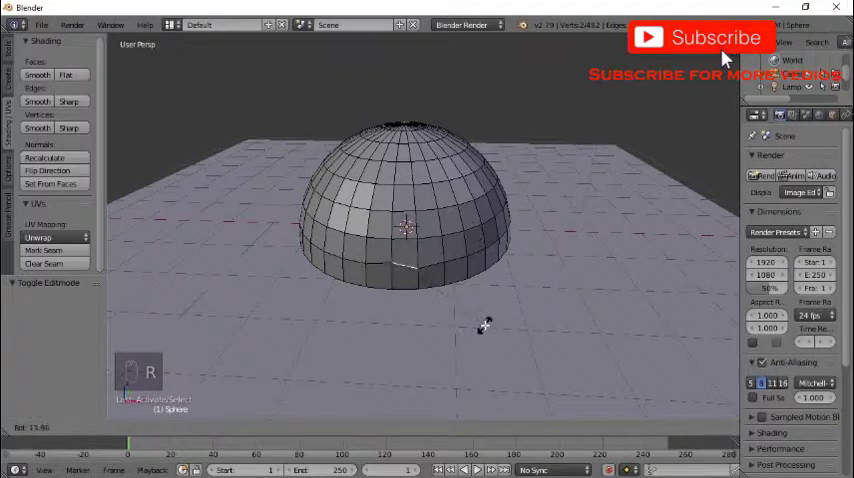
Step: Select the hemisphere's linked geometry and switch back to Object Mode
key(Tab)
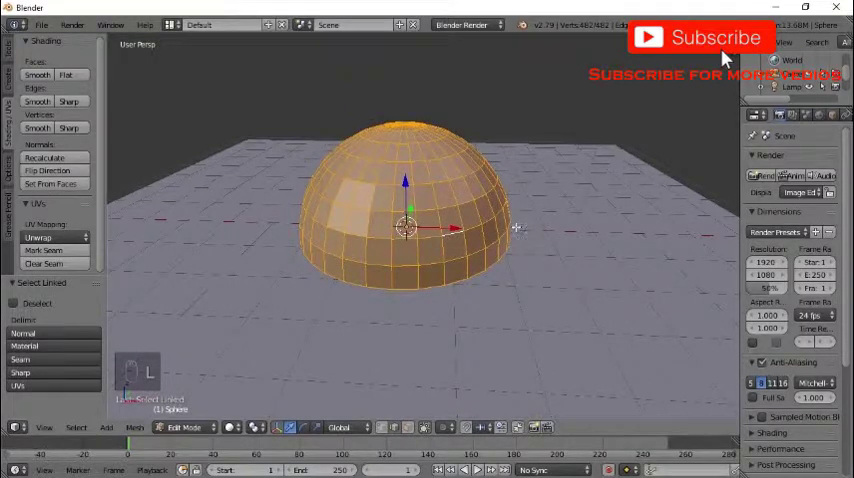
drag(405, 227, 660, 310)
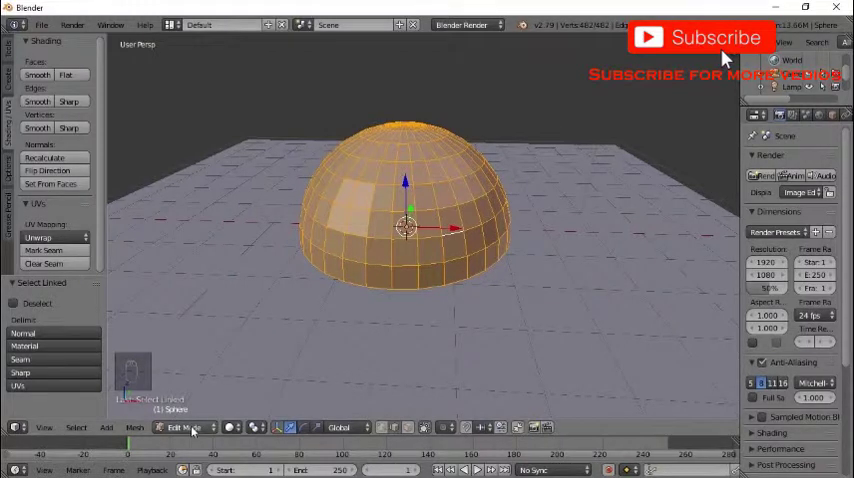
click(188, 427)
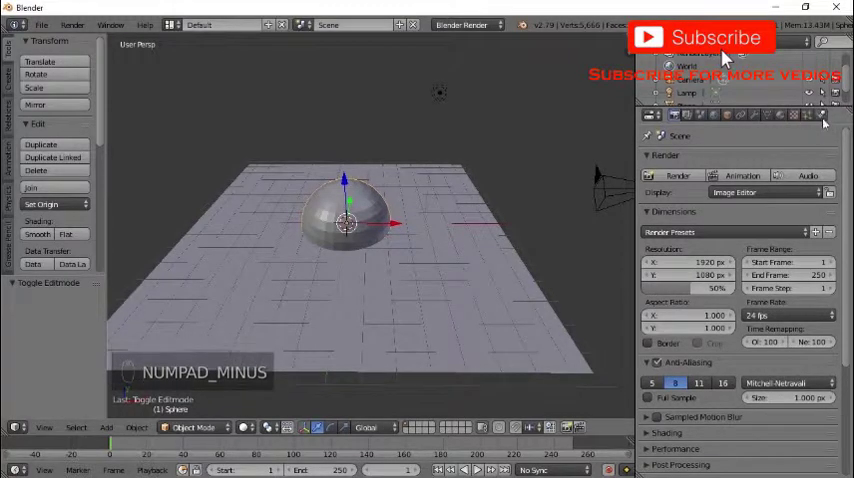
mouse_move(825, 120)
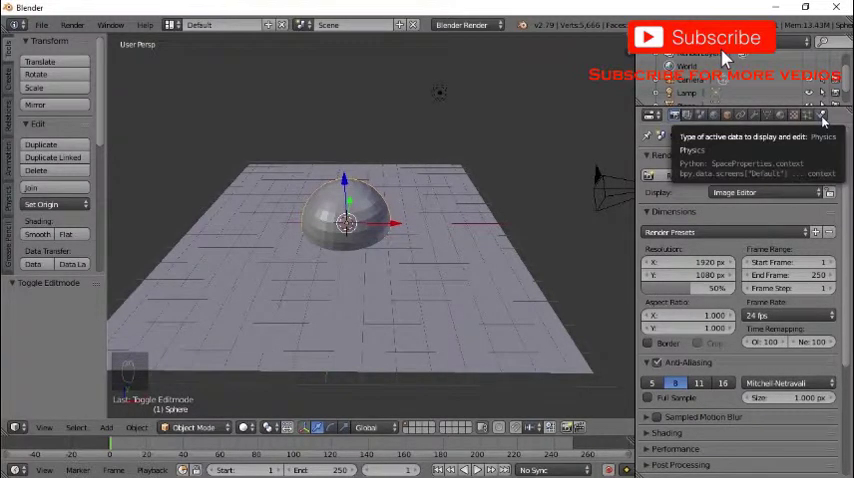
Step: Show the Physics tab in the hemisphere's Properties editor
click(820, 113)
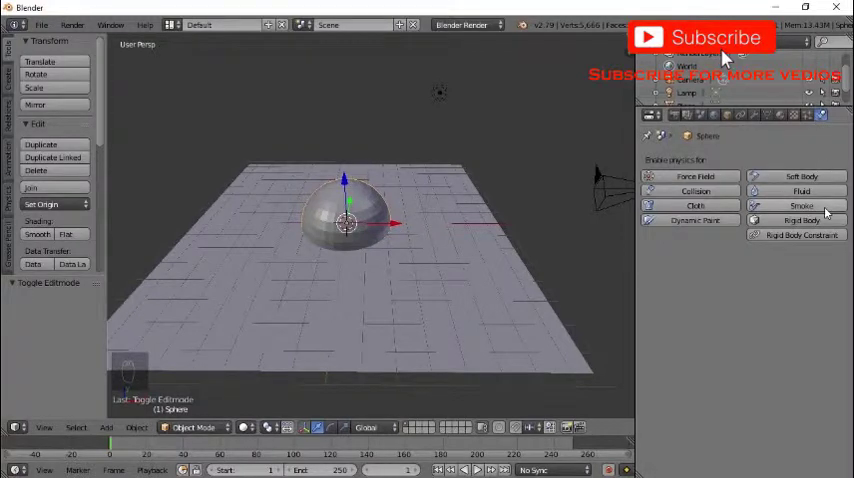
mouse_move(823, 204)
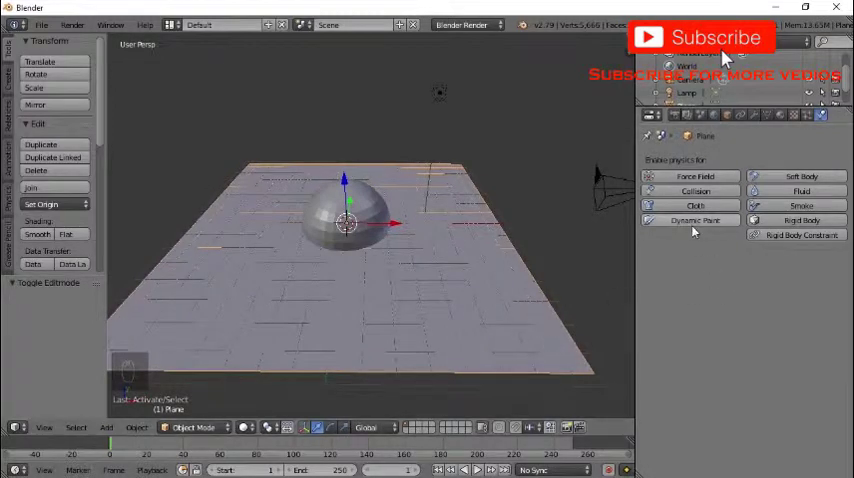
Step: Enable Dynamic Paint on the plane with the Canvas role
click(691, 220)
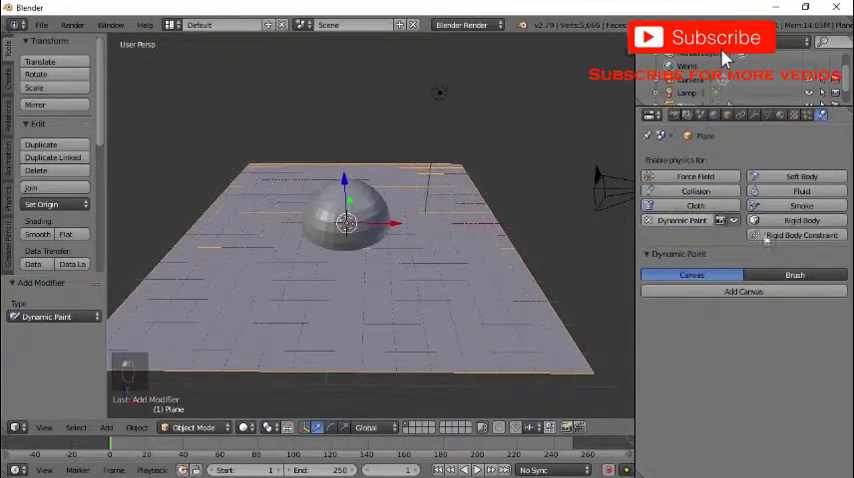
click(779, 275)
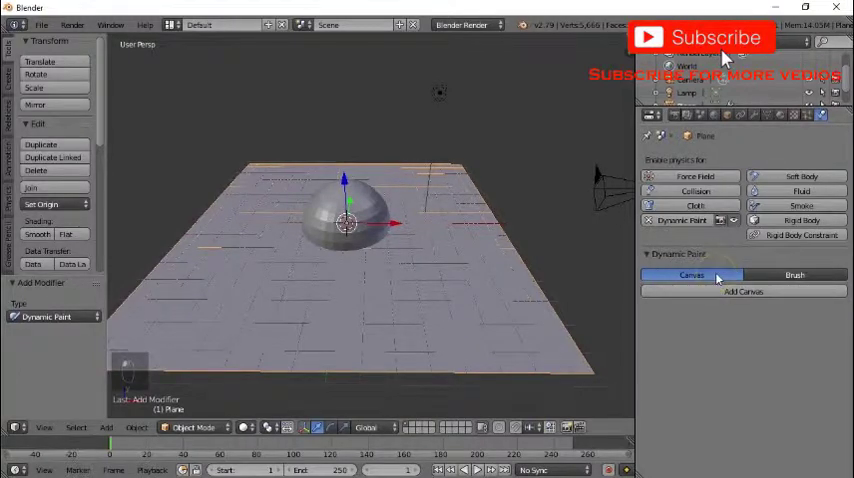
click(794, 274)
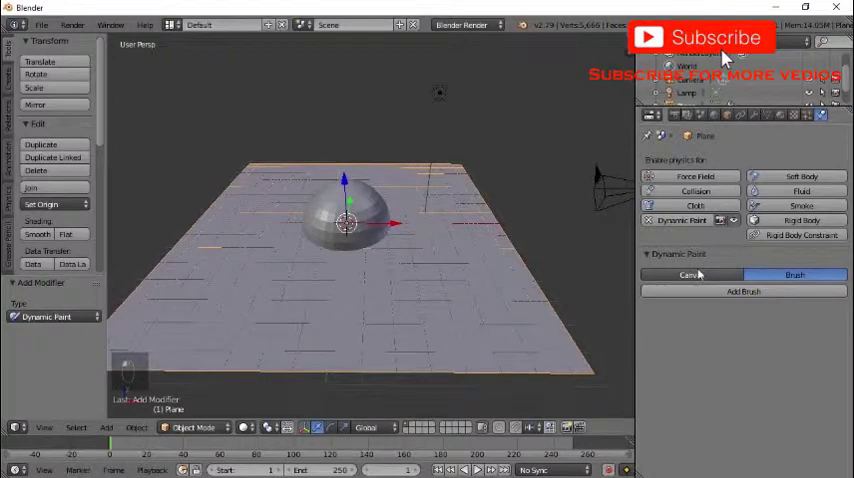
click(692, 275)
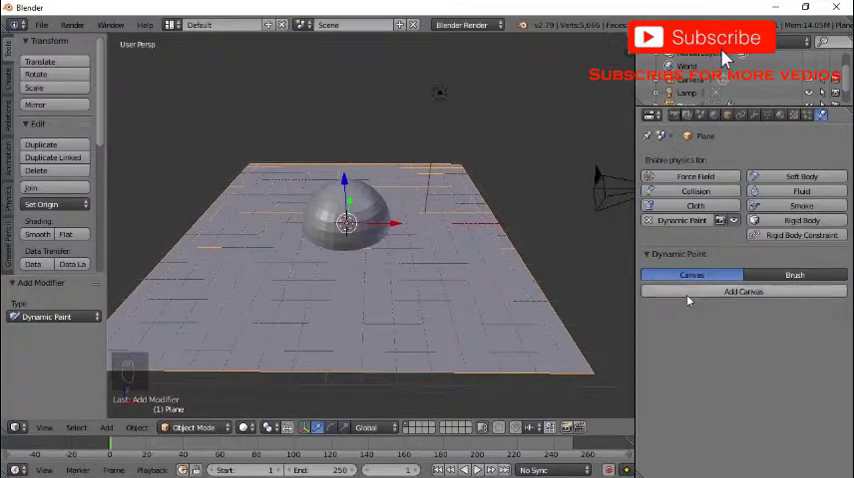
Step: Add a Dynamic Paint canvas and set its surface type to Waves
click(742, 292)
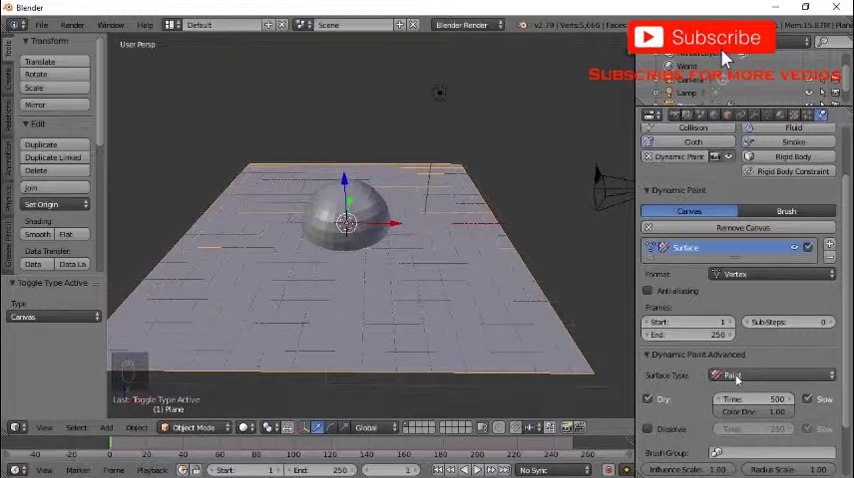
click(750, 370)
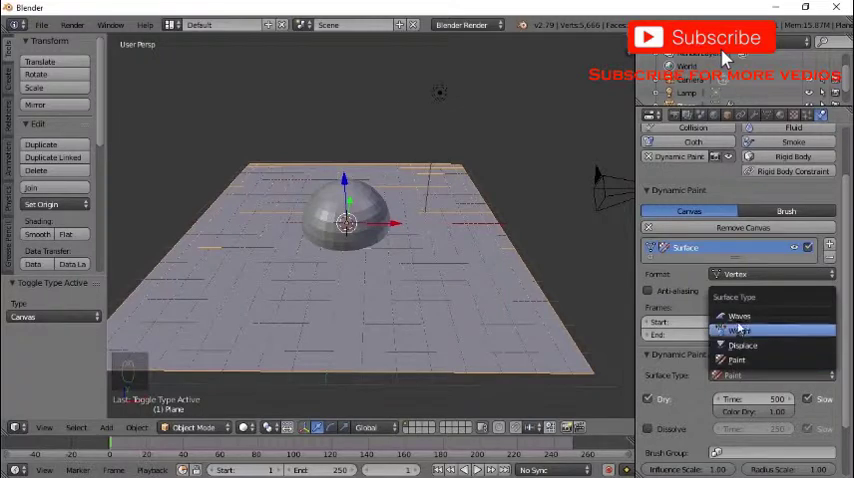
click(738, 327)
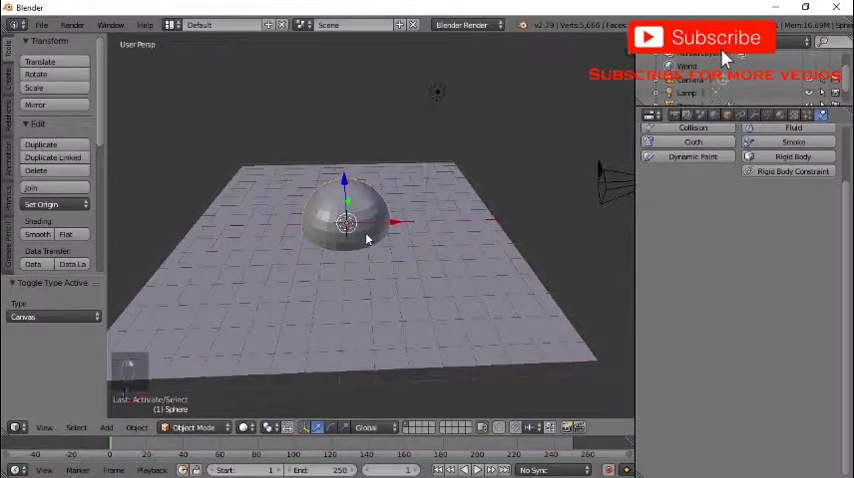
mouse_move(568, 176)
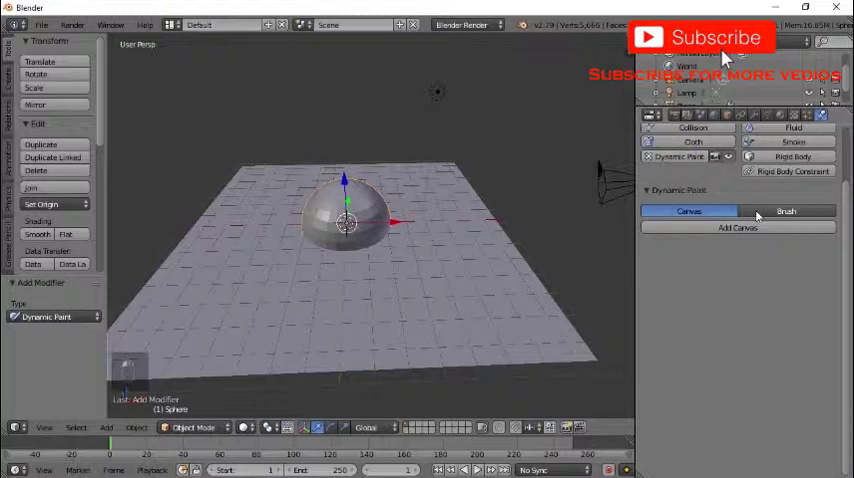
Step: Switch the hemisphere's Dynamic Paint role to Brush and add a brush
click(788, 211)
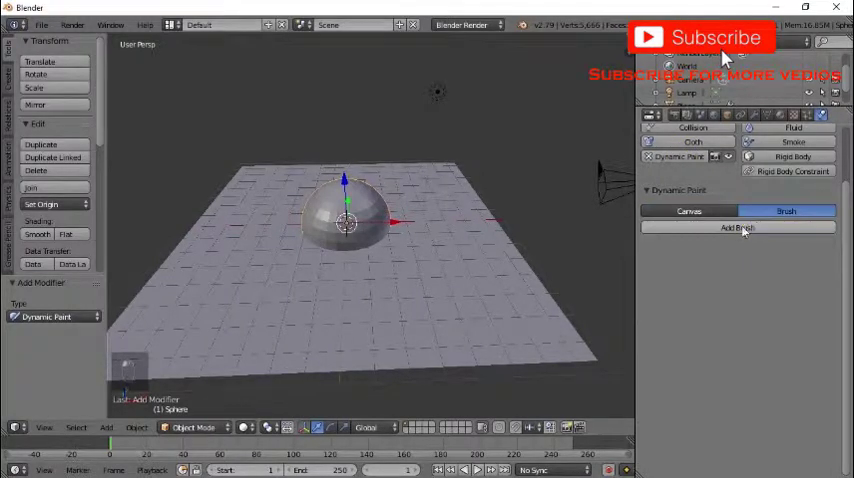
click(739, 227)
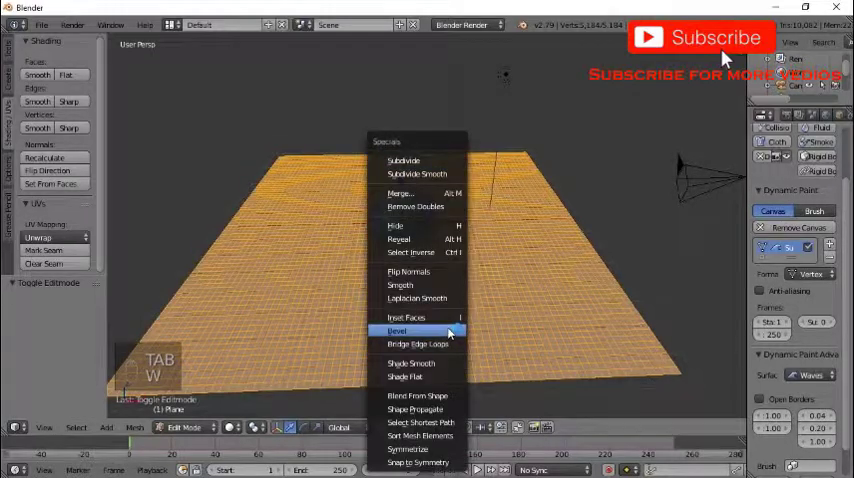
Step: Subdivide the canvas plane again to roughly 20,000 vertices
click(397, 160)
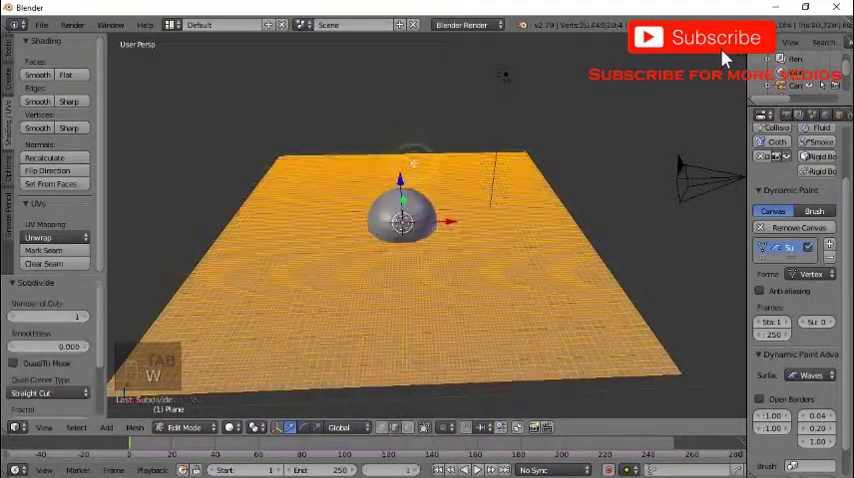